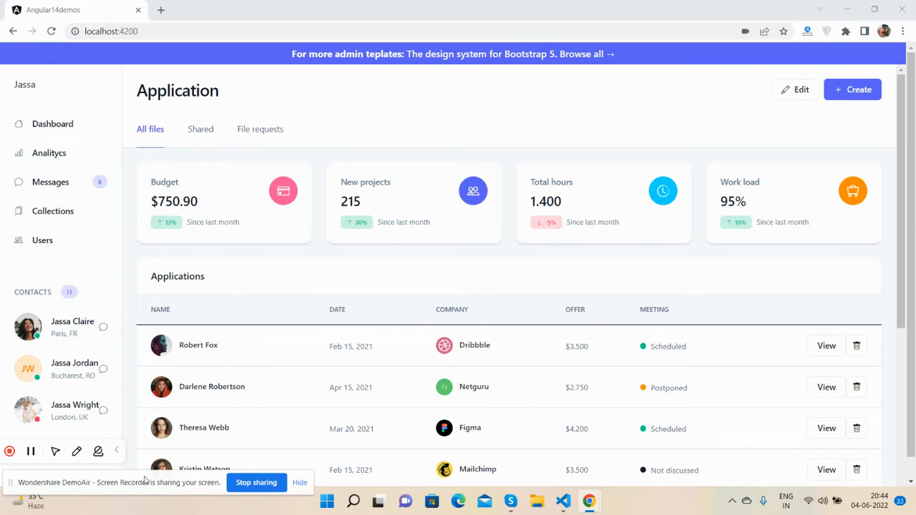
{"action": "mouse_move", "coordinate": [292, 237]}
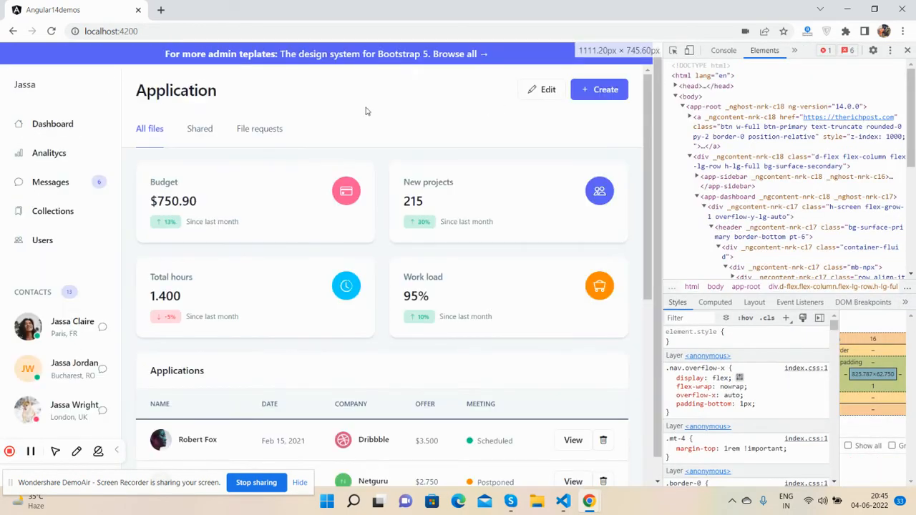
Preview the dashboard on iPad Mini, iPhone 12 Pro and Pixel 5 emulated screens, then leave DevTools
{"action": "left_click", "coordinate": [672, 50]}
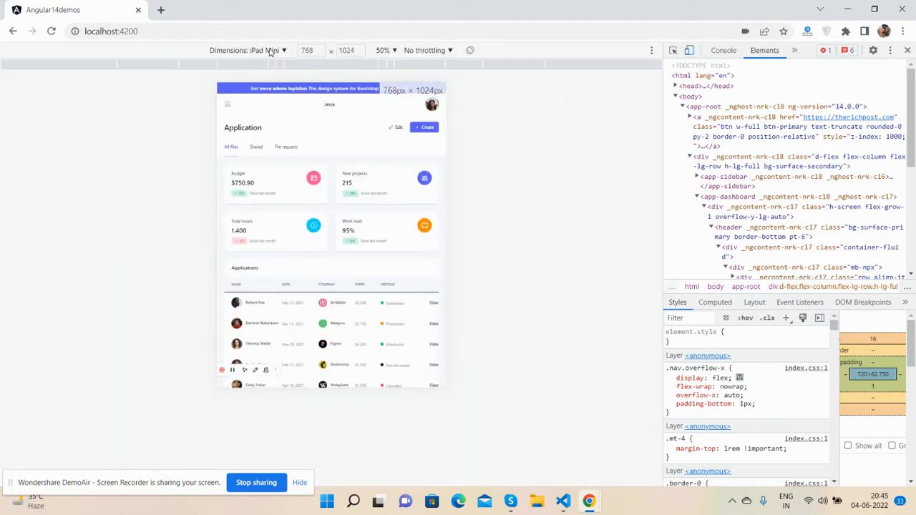
{"action": "left_click", "coordinate": [263, 50]}
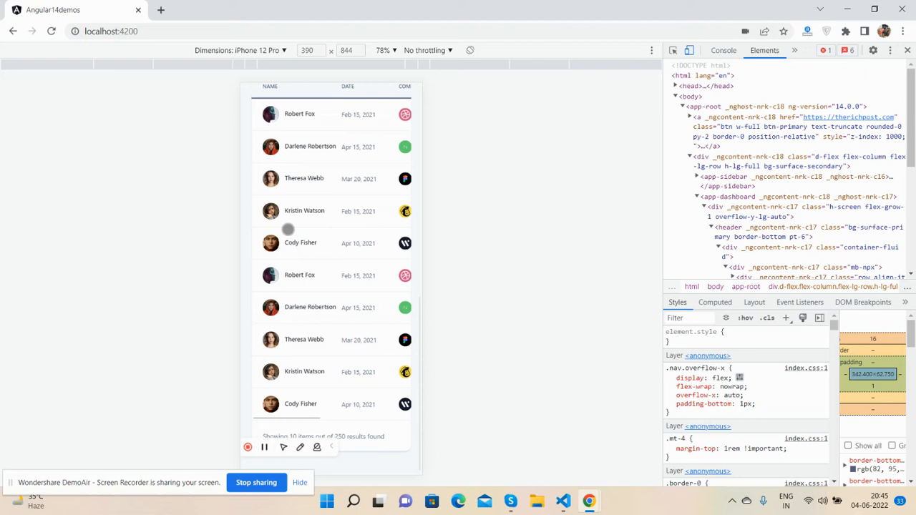
{"action": "left_click", "coordinate": [240, 50]}
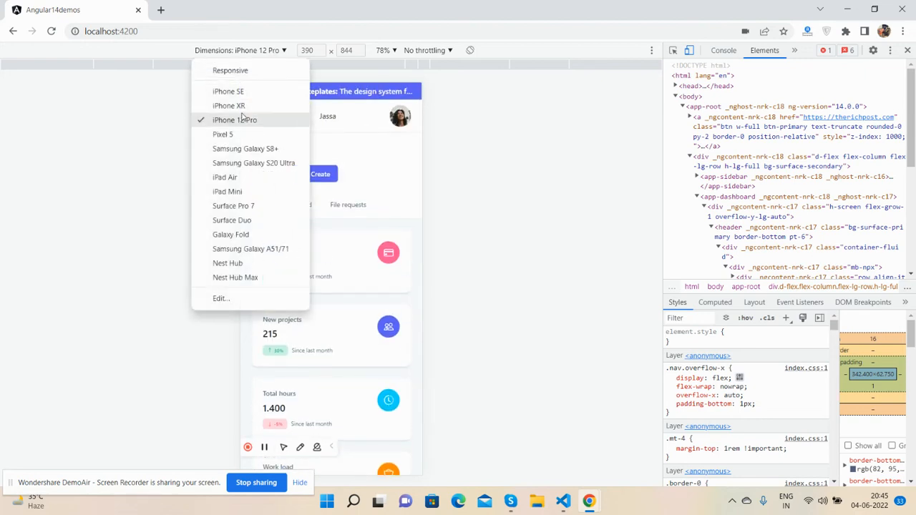
{"action": "left_click", "coordinate": [224, 135]}
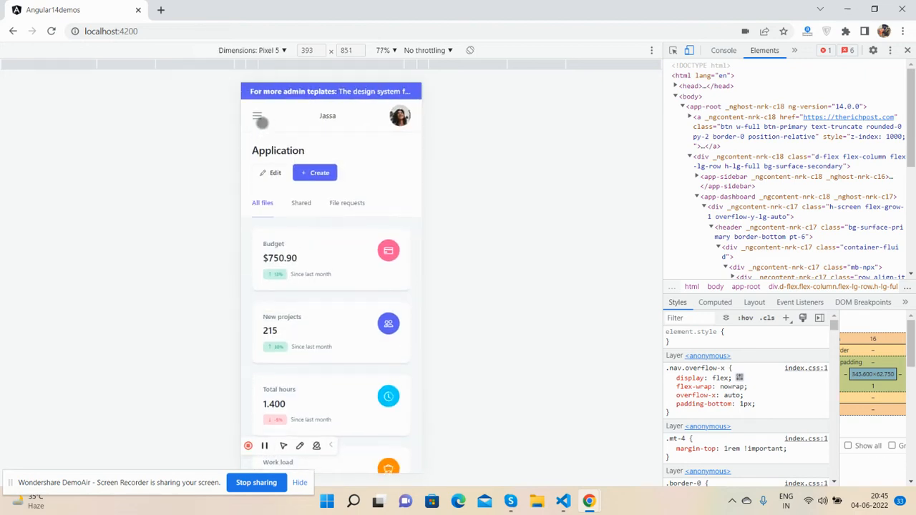
{"action": "left_click", "coordinate": [252, 50]}
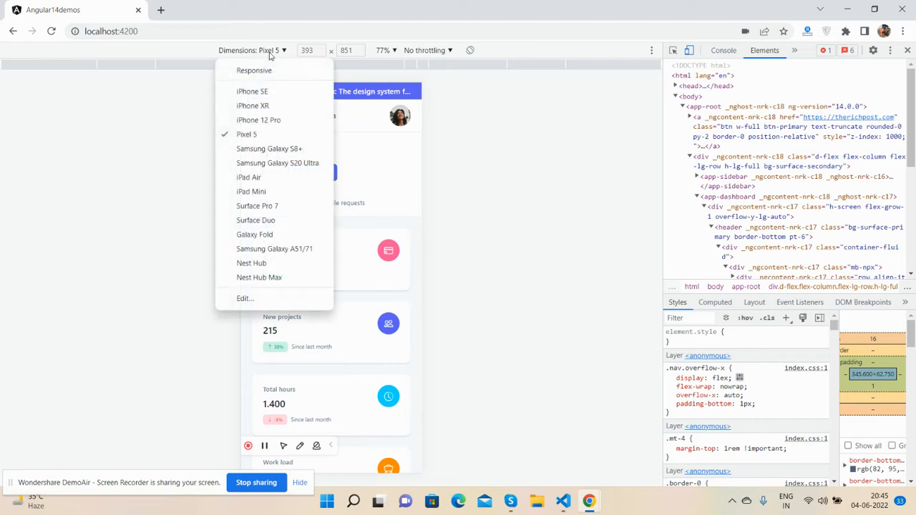
{"action": "left_click", "coordinate": [251, 192]}
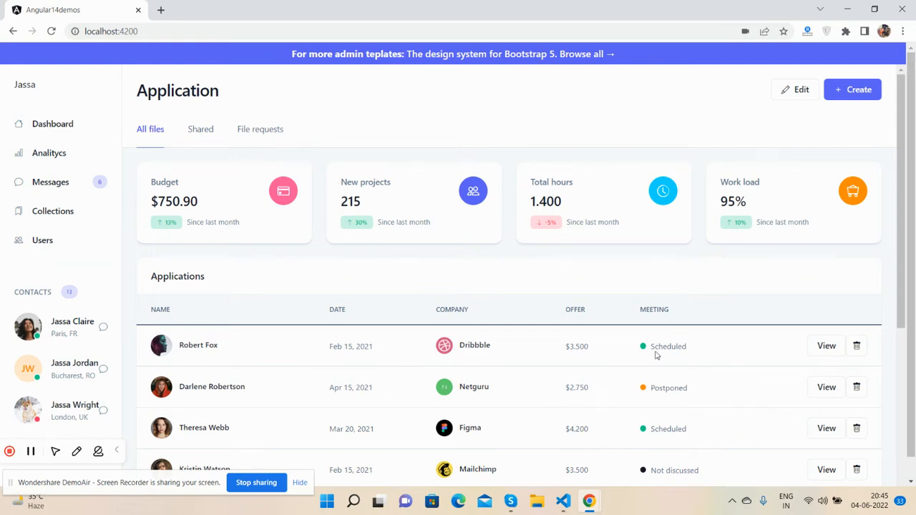
{"action": "left_click", "coordinate": [564, 501]}
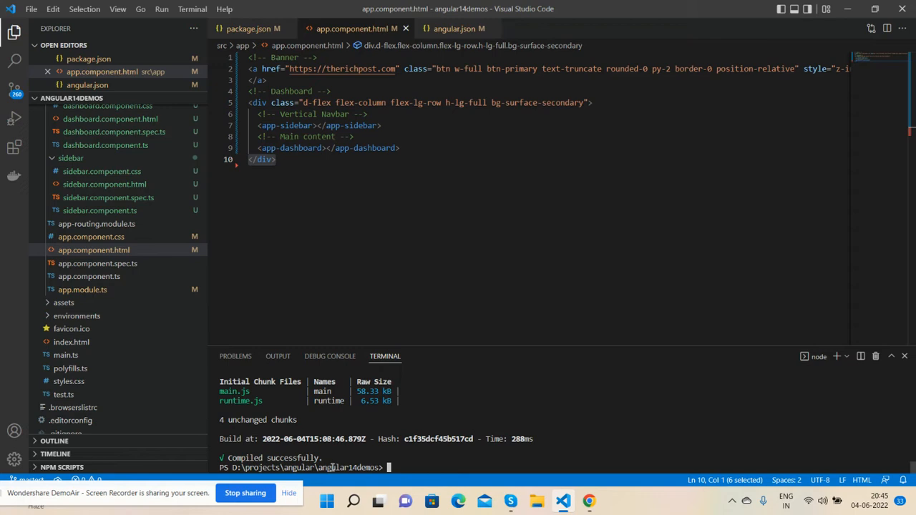
{"action": "type", "text": "ng g c sidebar"}
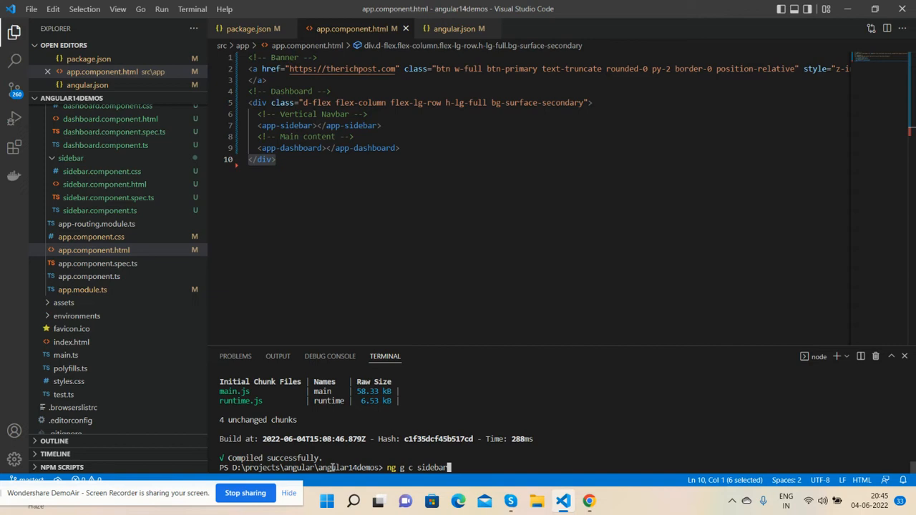
{"action": "type", "text": "dashboard"}
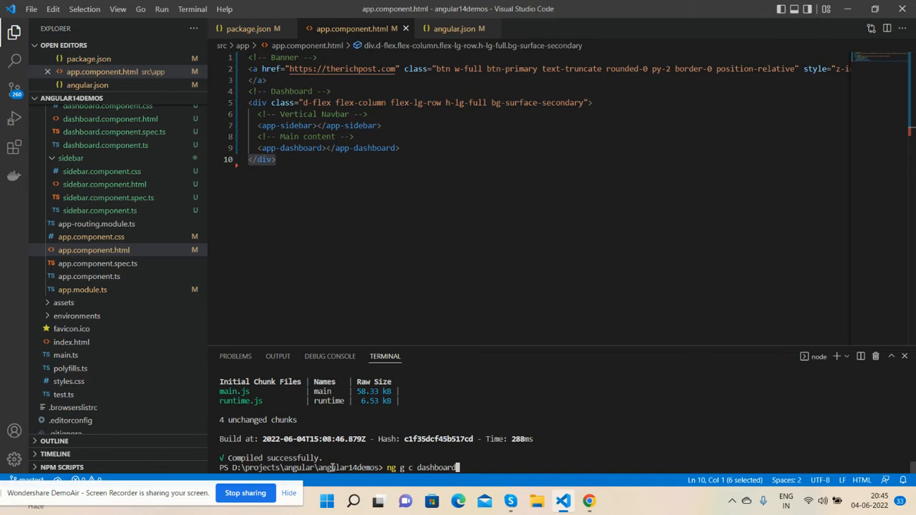
{"action": "type", "text": "npm i @popperjs/core"}
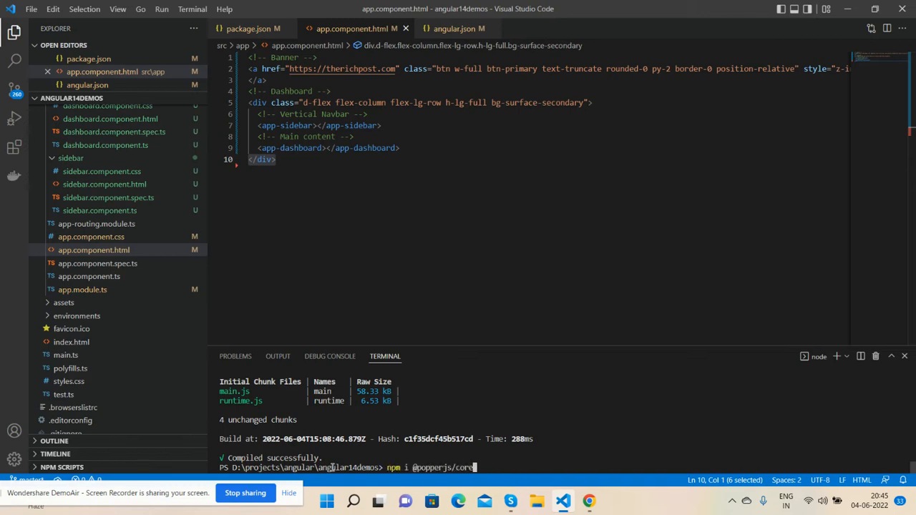
{"action": "type", "text": "npm install bootstrap"}
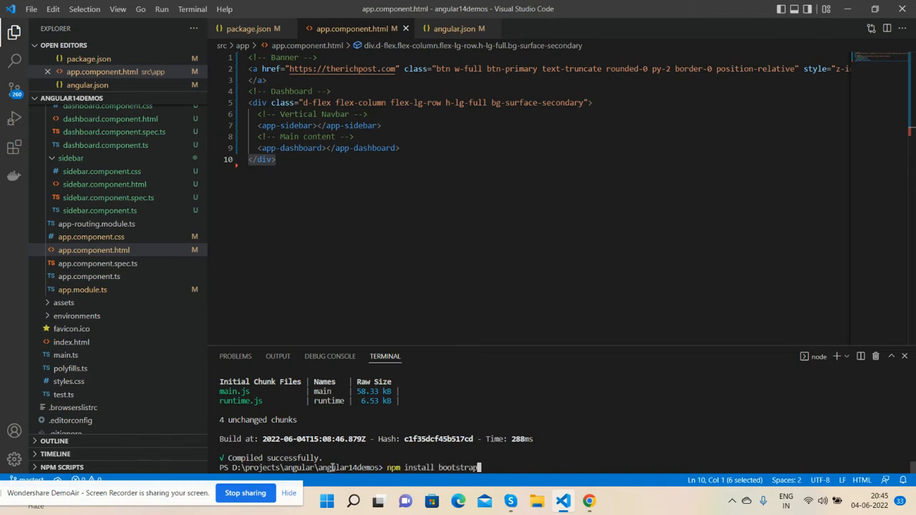
{"action": "type", "text": "npm i @popperjs/core"}
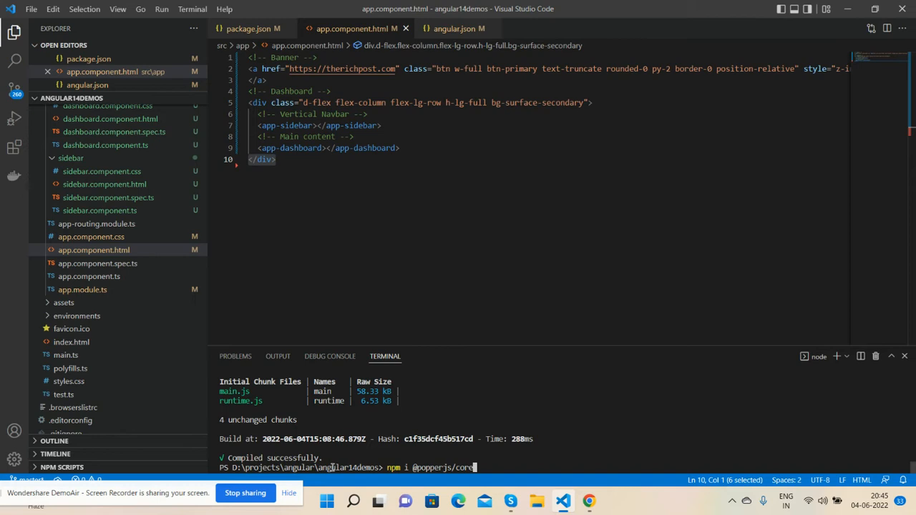
{"action": "type", "text": "ng serve --o"}
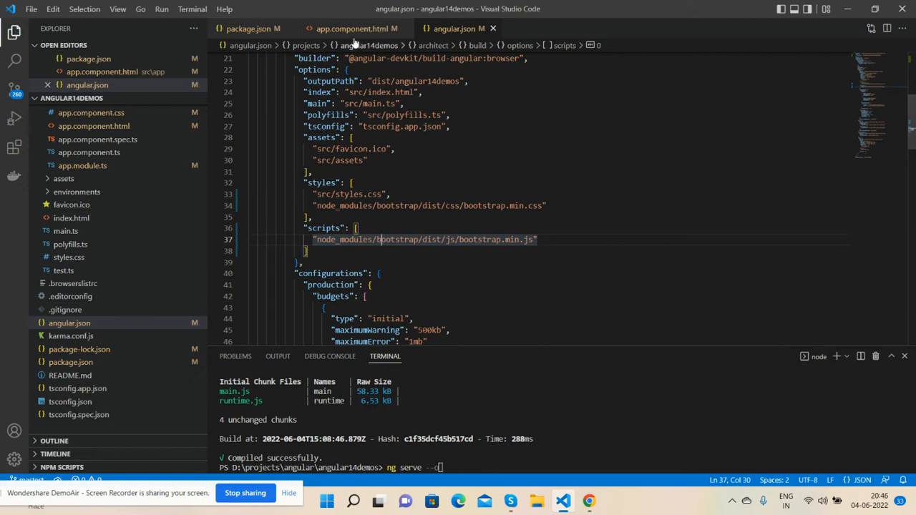
Bring up the app component template in the editor
{"action": "left_click", "coordinate": [351, 29]}
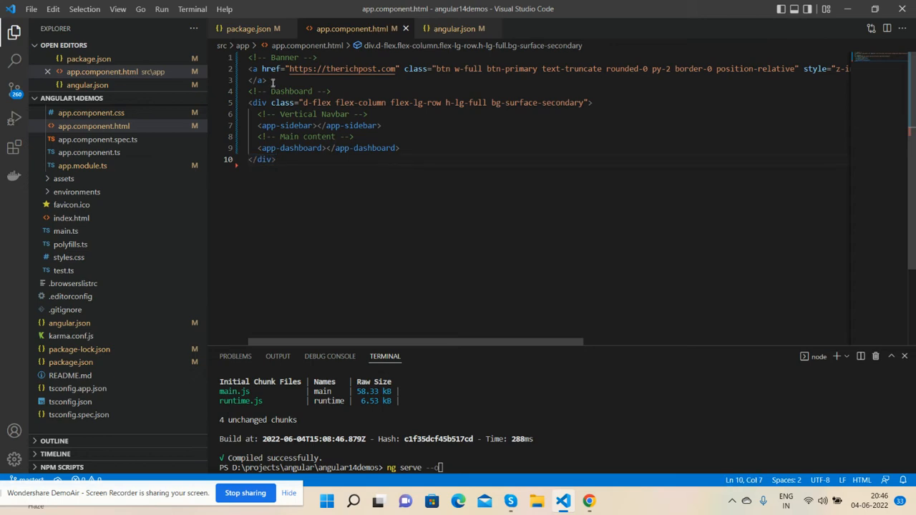
Highlight the <app-sidebar> tag in app.component.html, then view the running dashboard in Chrome
{"action": "left_click_drag", "start_coordinate": [272, 69], "coordinate": [265, 80]}
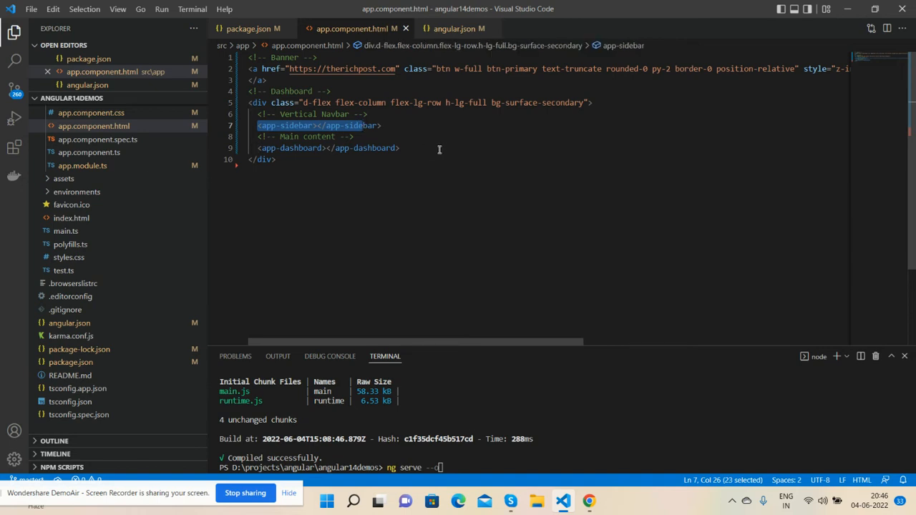
{"action": "left_click", "coordinate": [70, 109]}
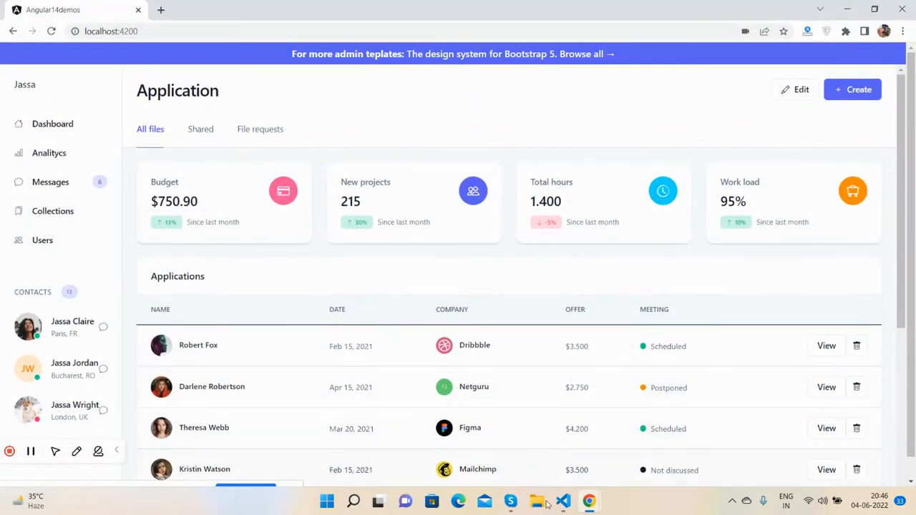
Review sidebar.component.html and dashboard.component.html, collapse the dashboard folder, and show app.component.css
{"action": "left_click", "coordinate": [564, 501]}
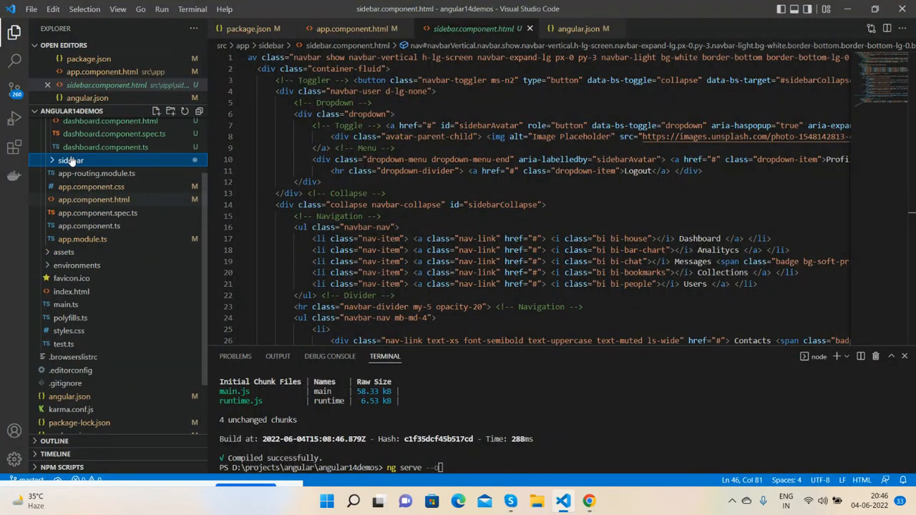
{"action": "left_click", "coordinate": [110, 158]}
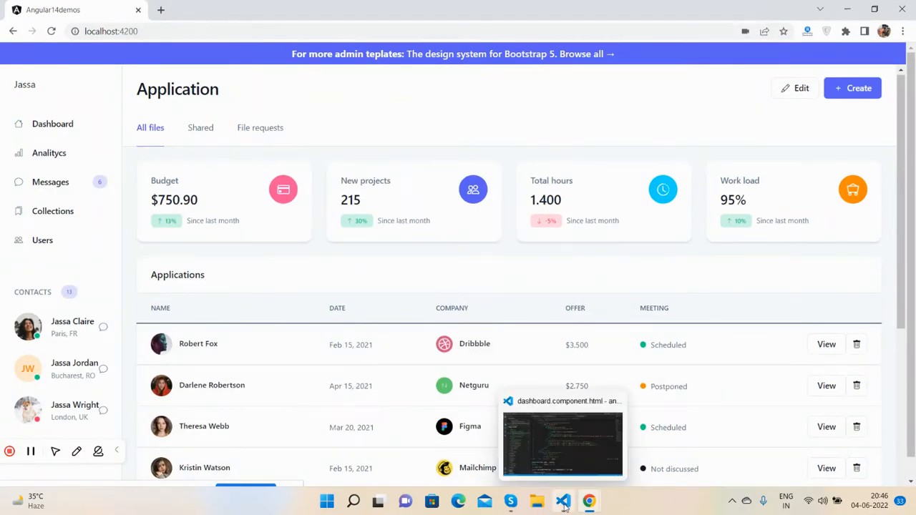
{"action": "left_click", "coordinate": [564, 501]}
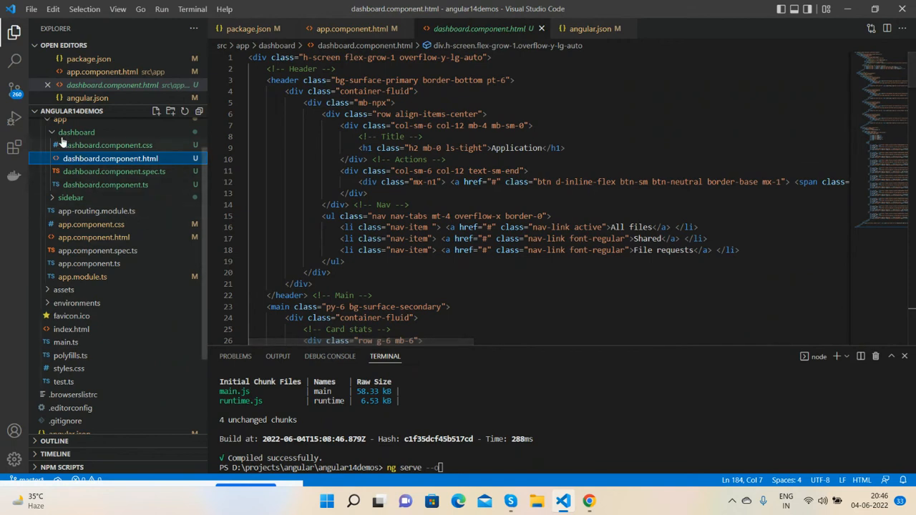
{"action": "left_click", "coordinate": [77, 132]}
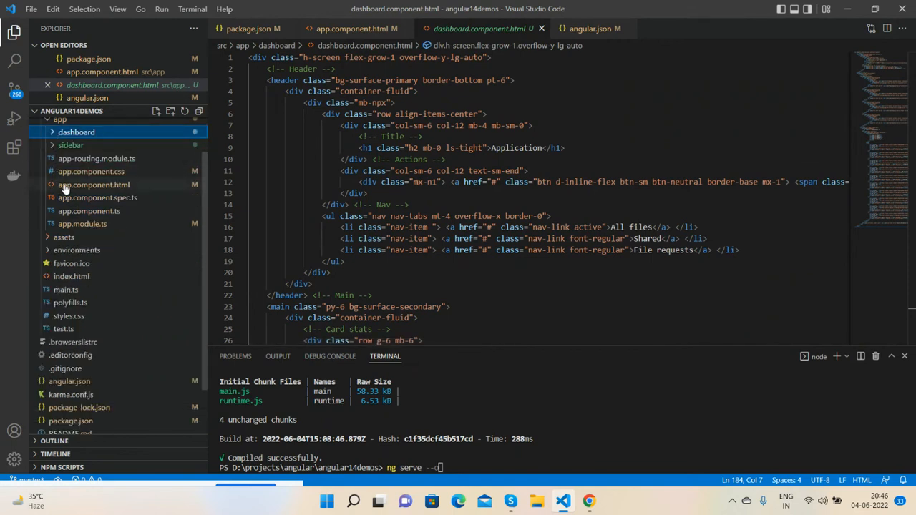
{"action": "mouse_move", "coordinate": [92, 171]}
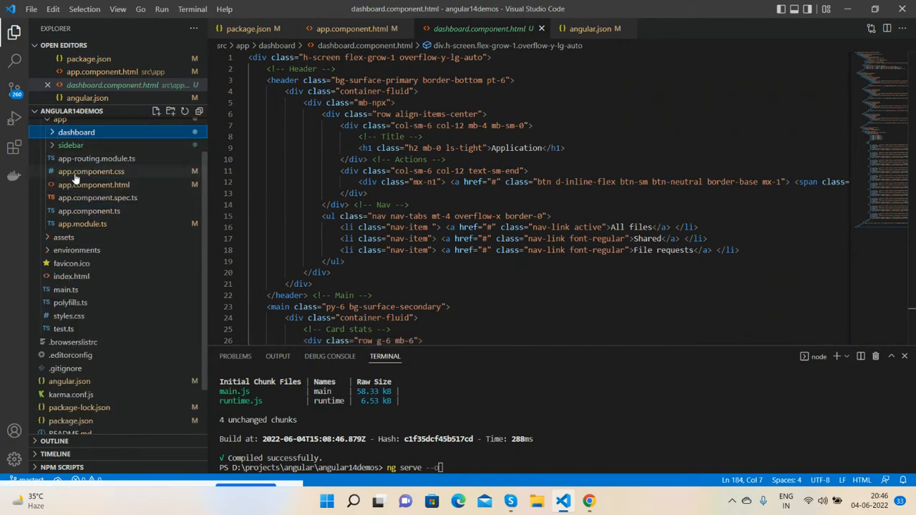
{"action": "left_click", "coordinate": [91, 172]}
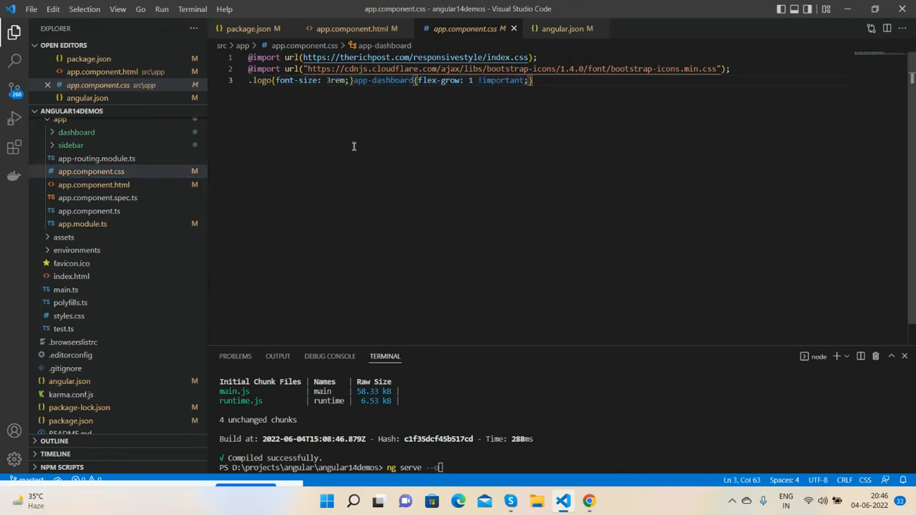
{"action": "left_click", "coordinate": [354, 28]}
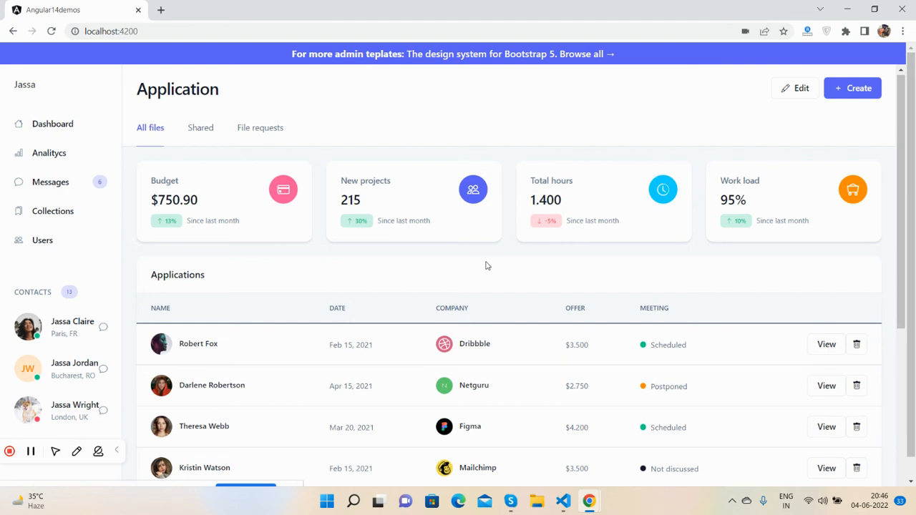
{"action": "mouse_move", "coordinate": [172, 489]}
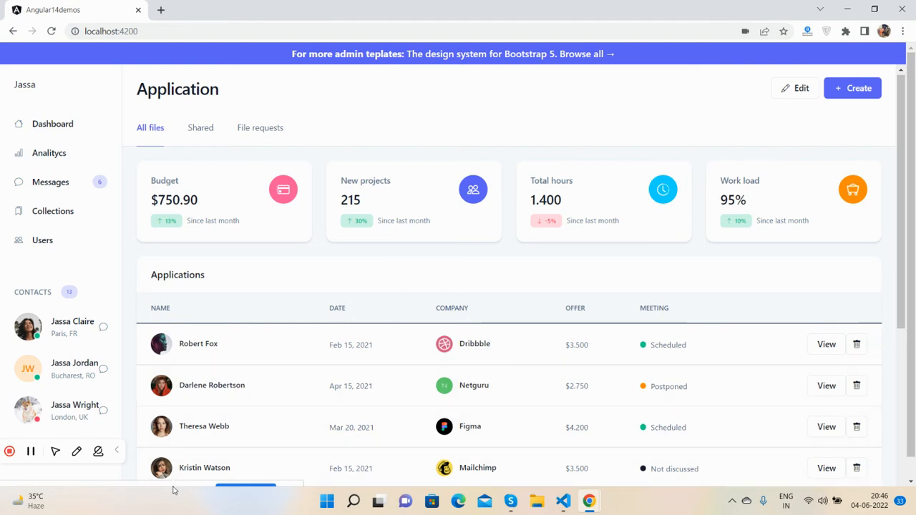